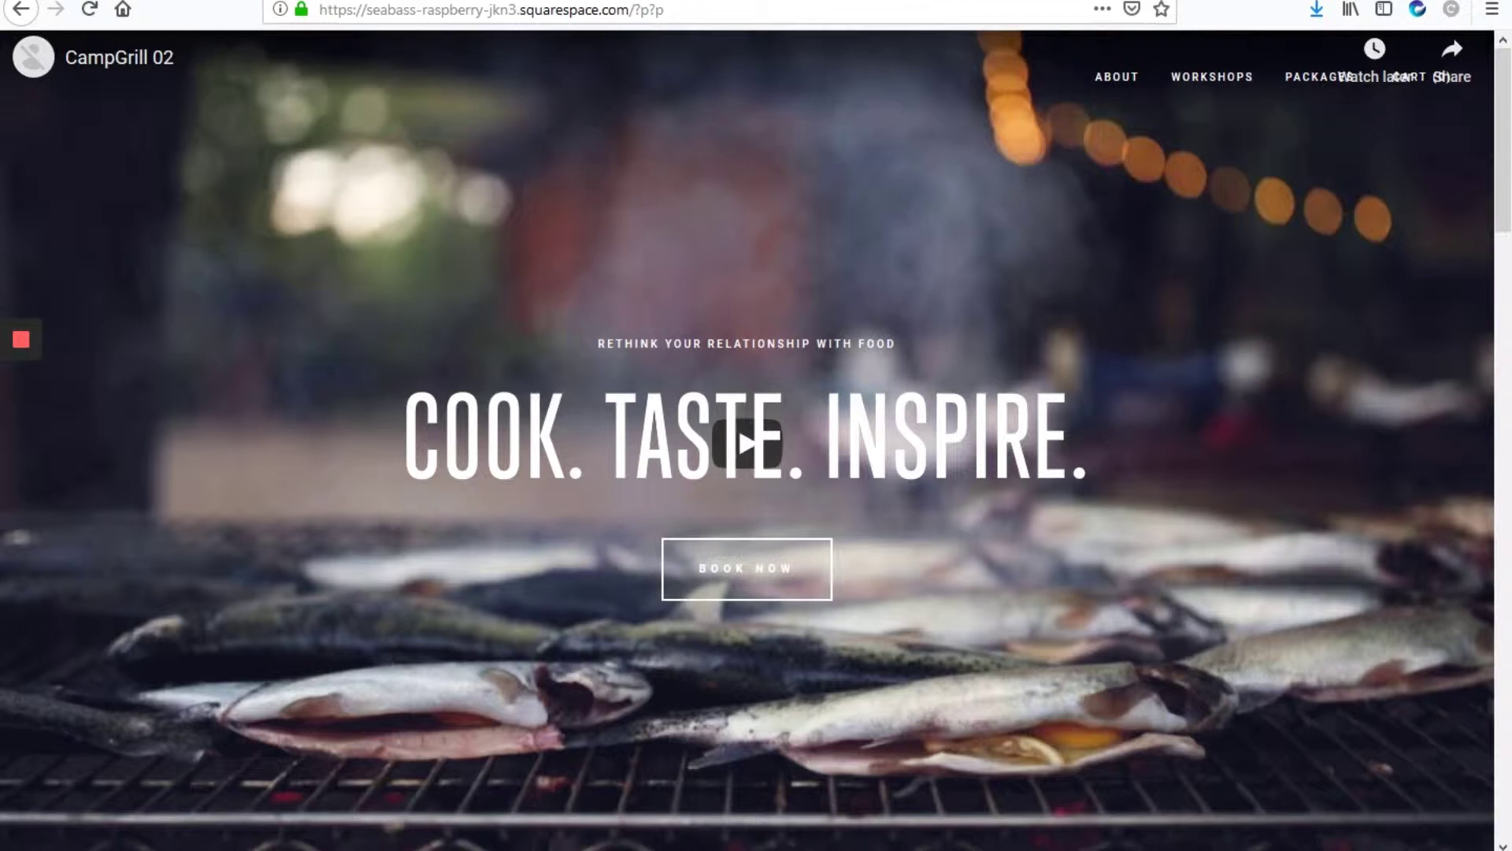
pyautogui.moveTo(816, 223)
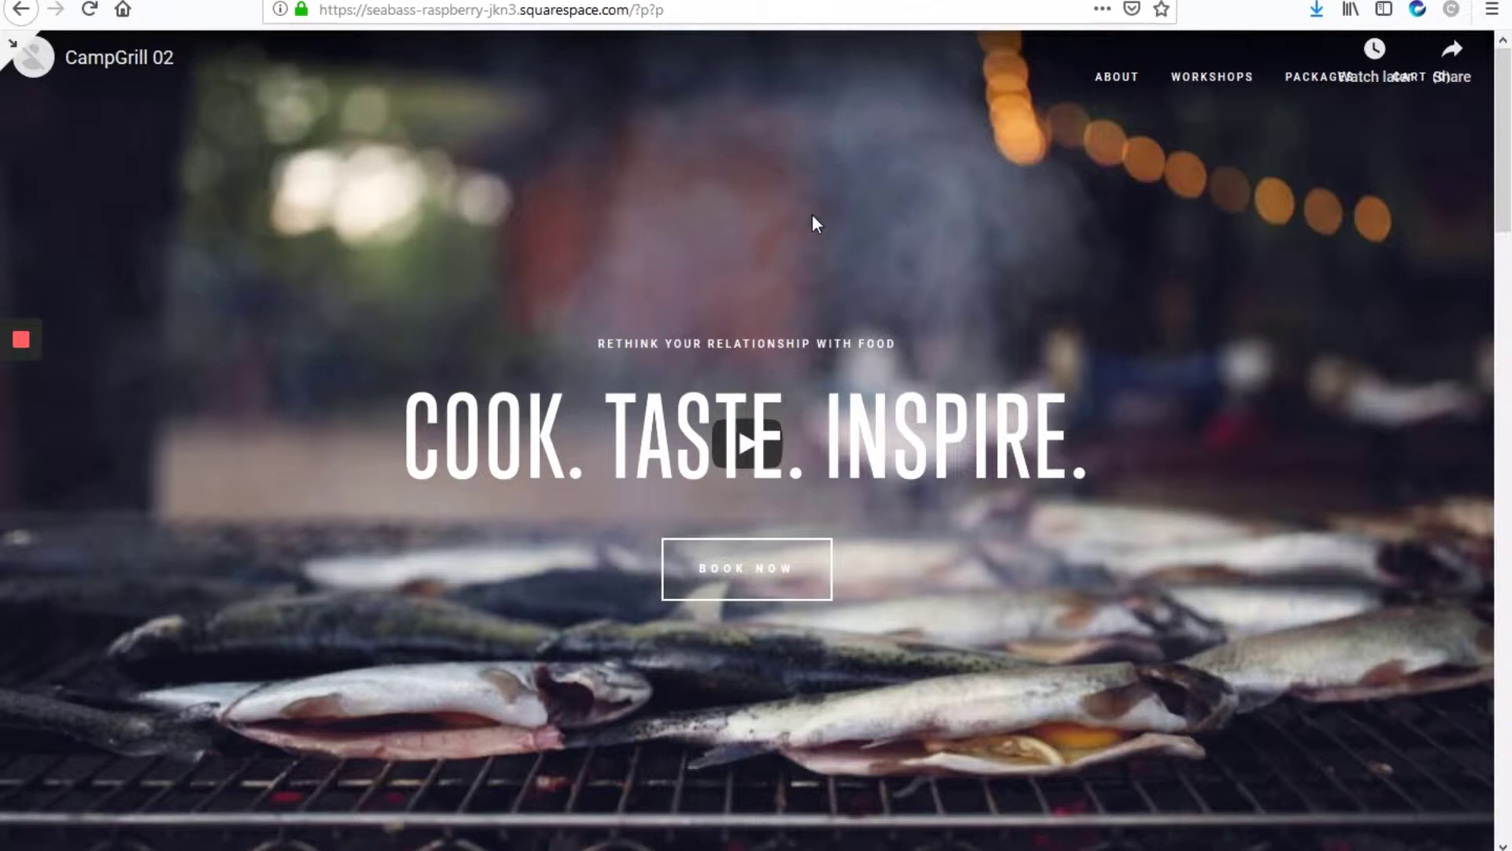
pyautogui.moveTo(42, 186)
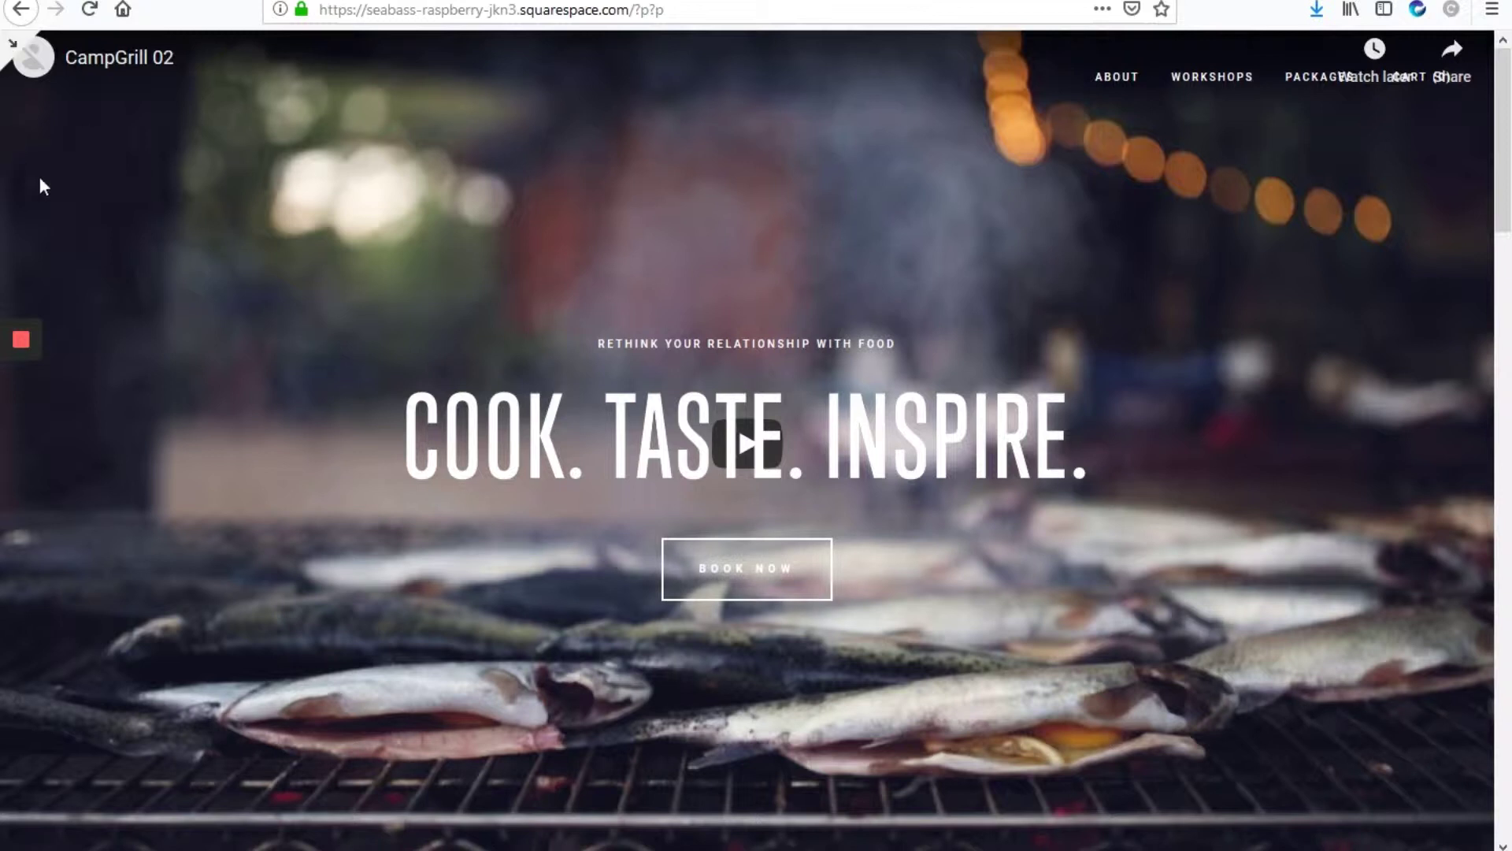
pyautogui.moveTo(190, 148)
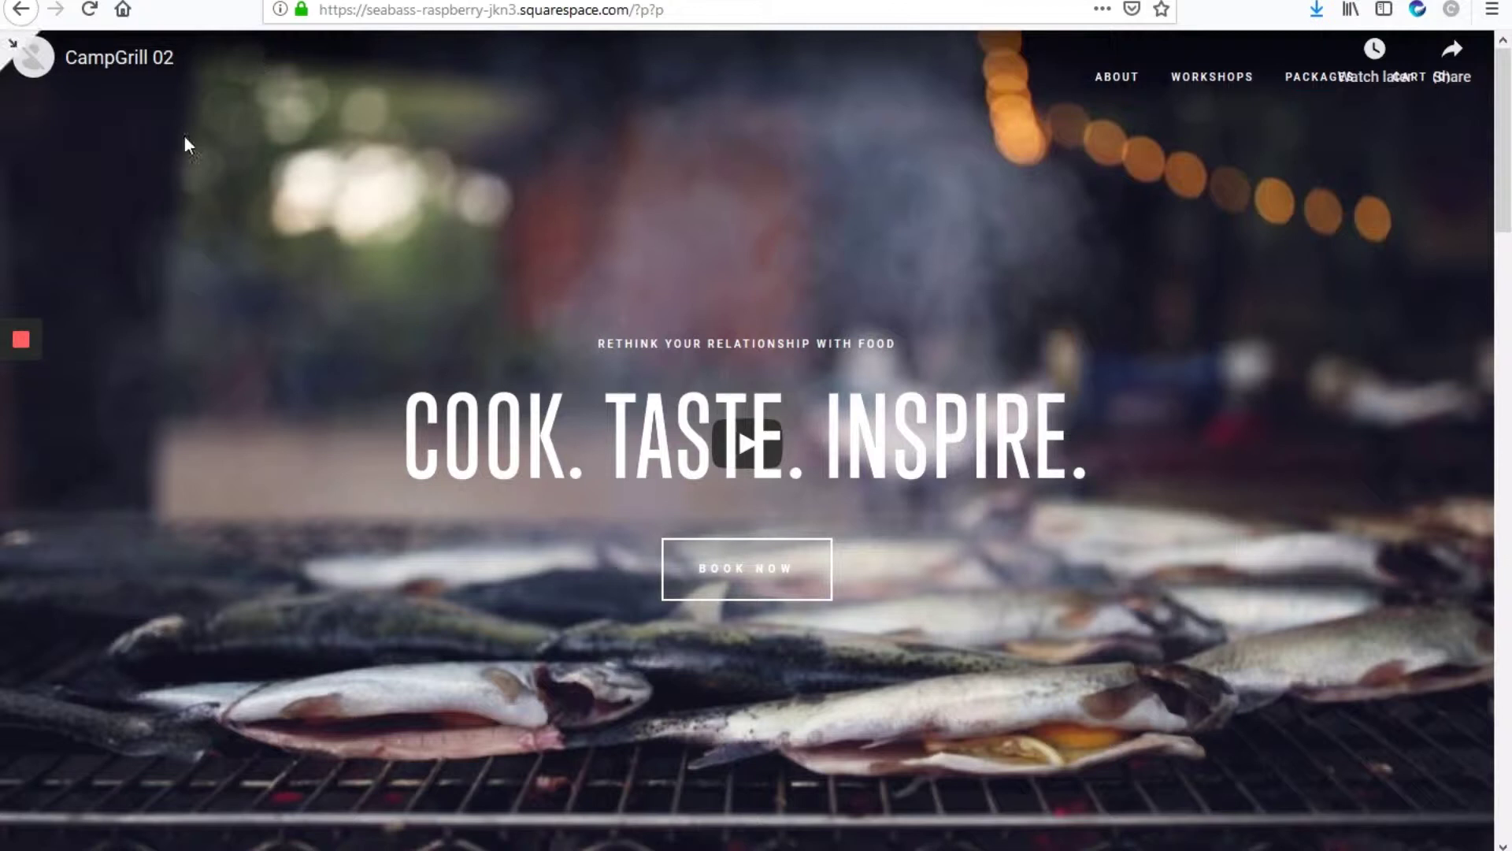
pyautogui.moveTo(130, 107)
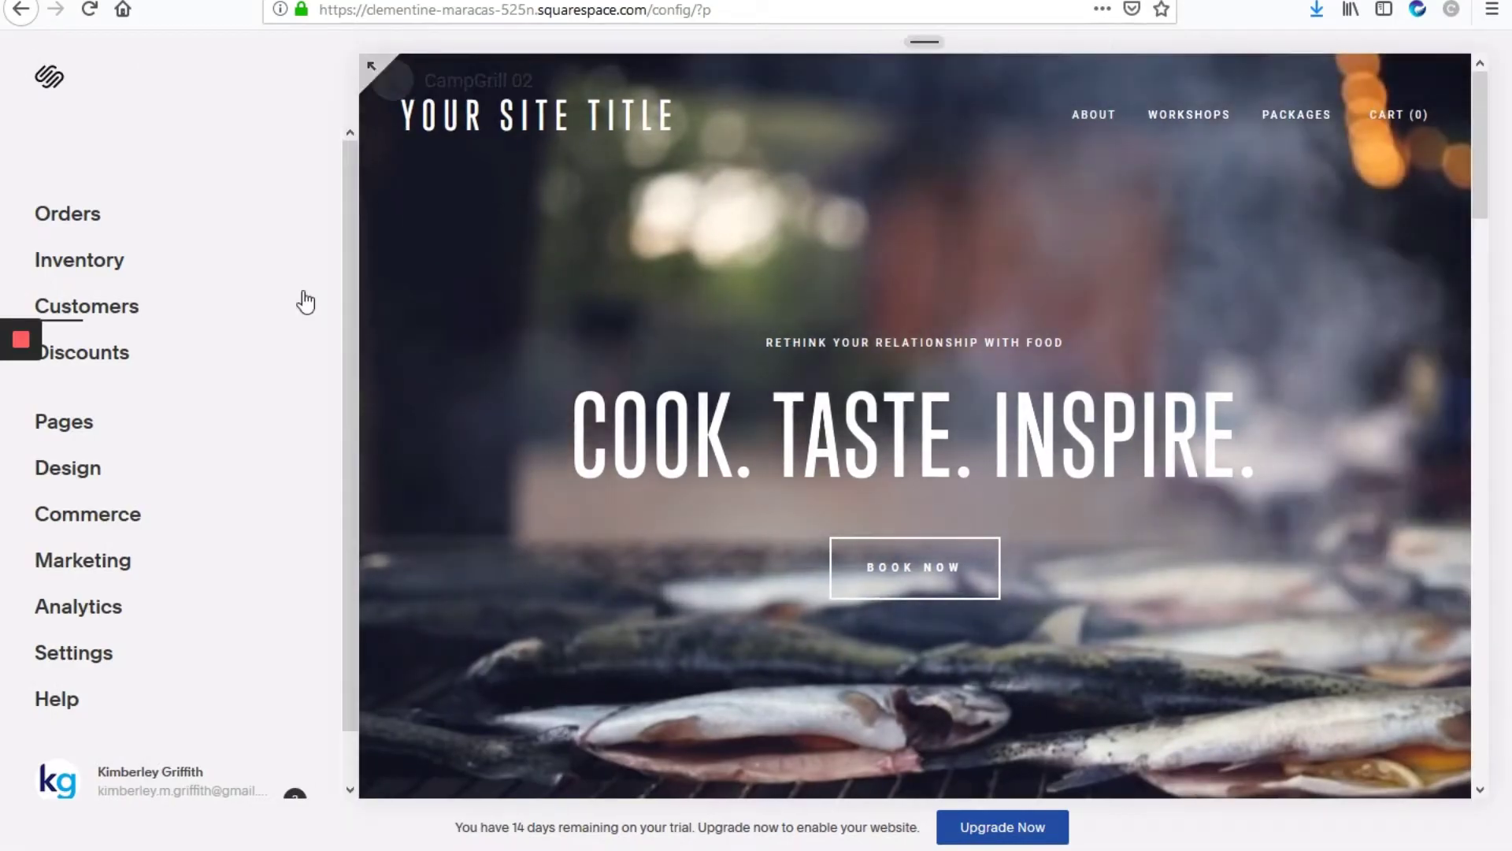
# - Go to Design, then Custom CSS, and scroll down to the empty code box
pyautogui.click(67, 468)
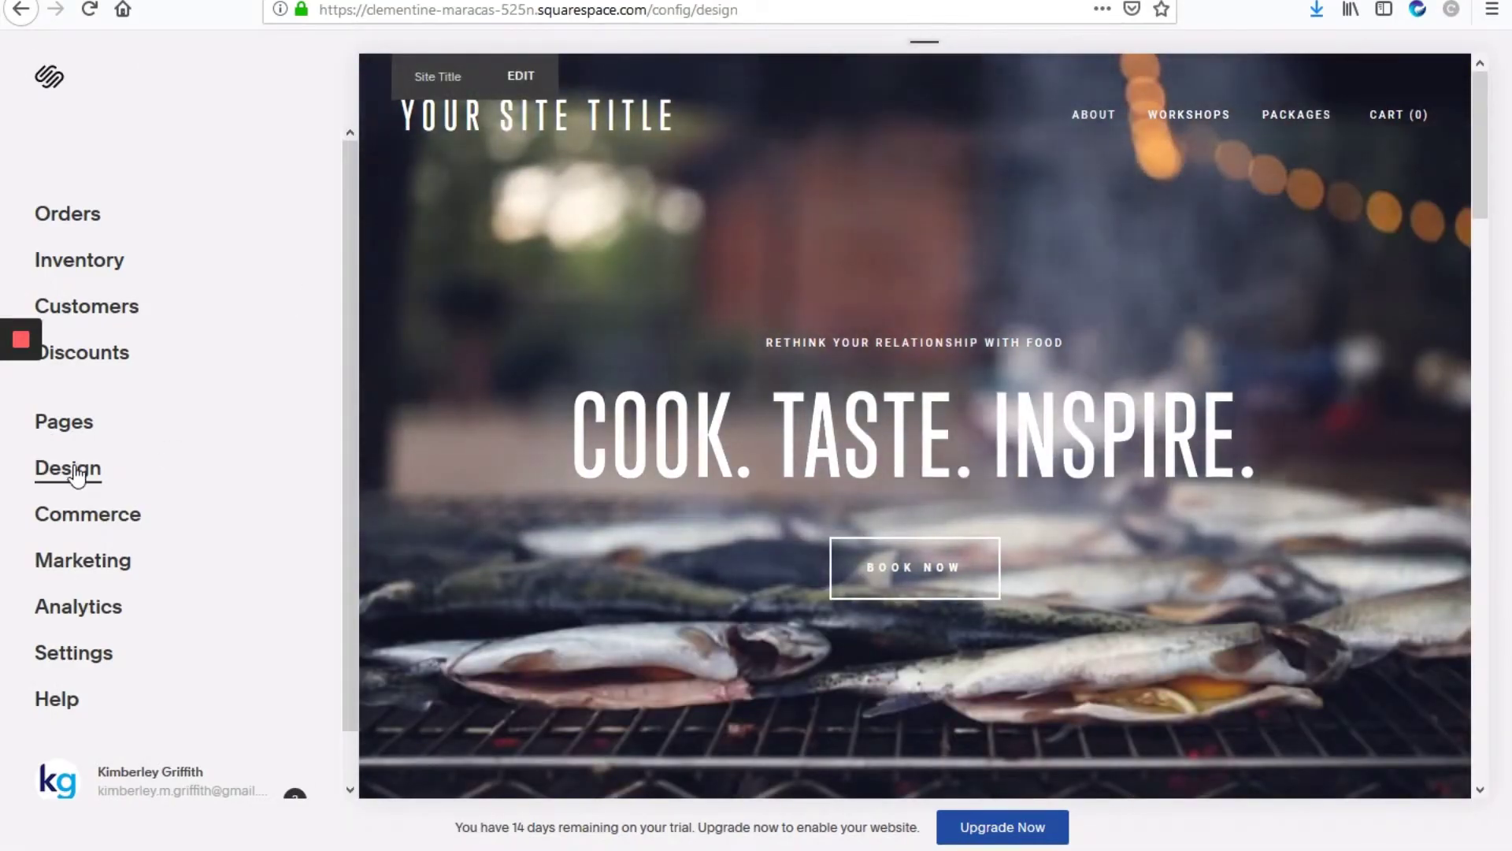
pyautogui.click(68, 469)
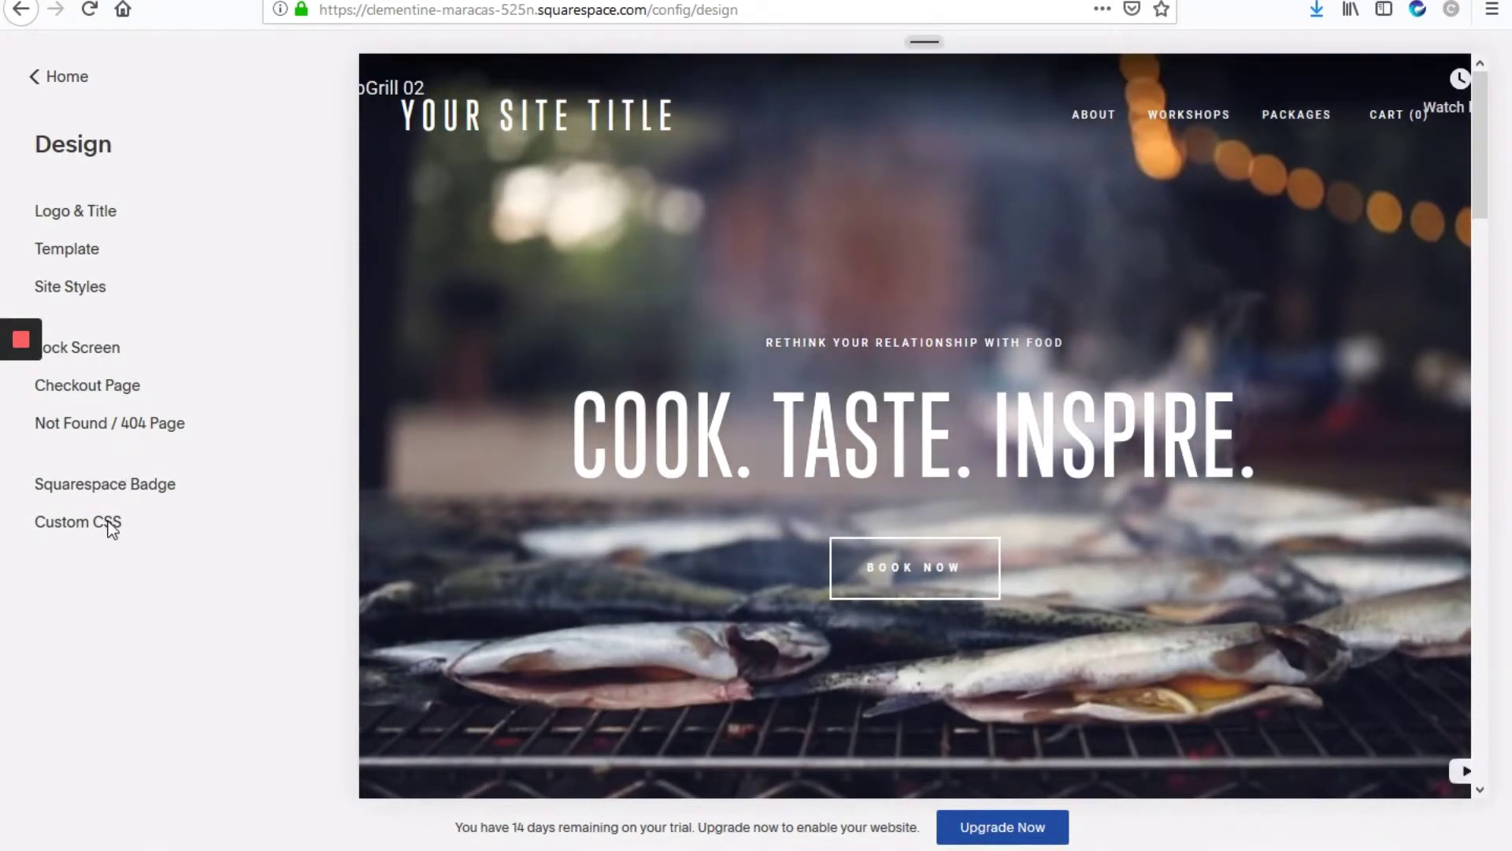
pyautogui.moveTo(294, 511)
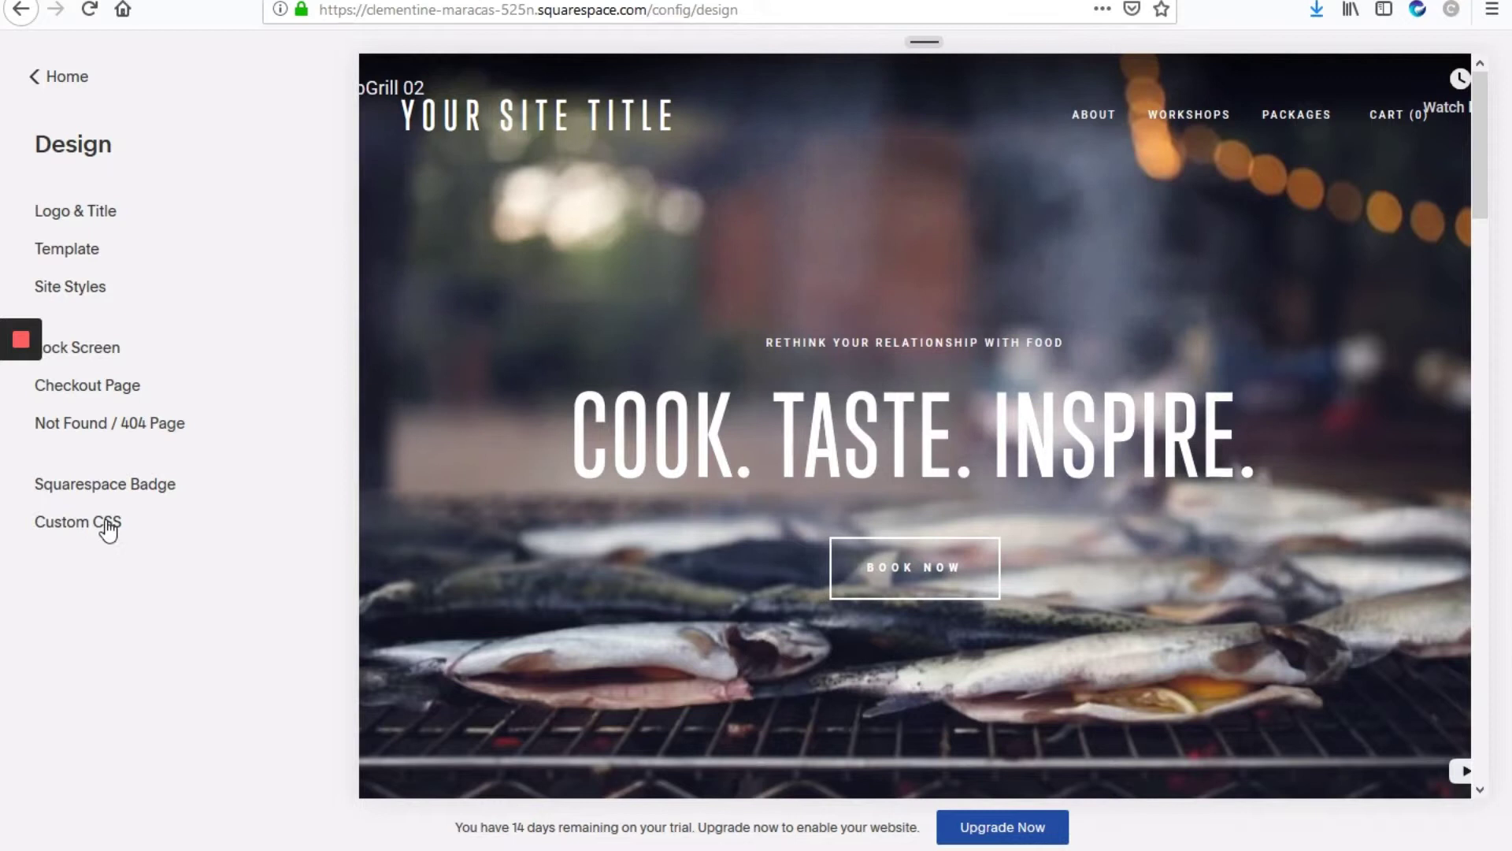
pyautogui.click(77, 521)
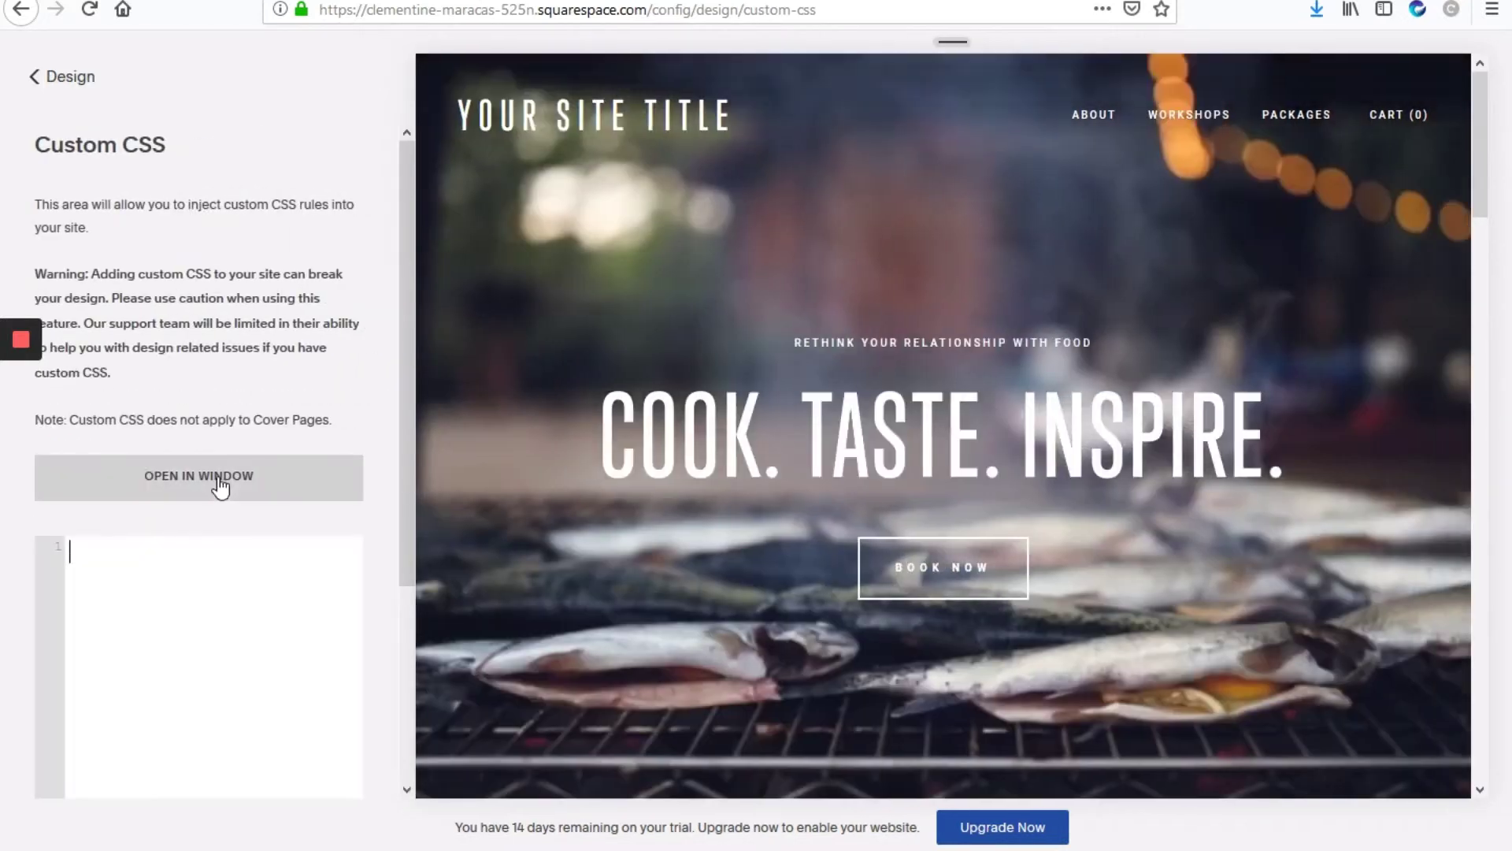
pyautogui.scroll(-3)
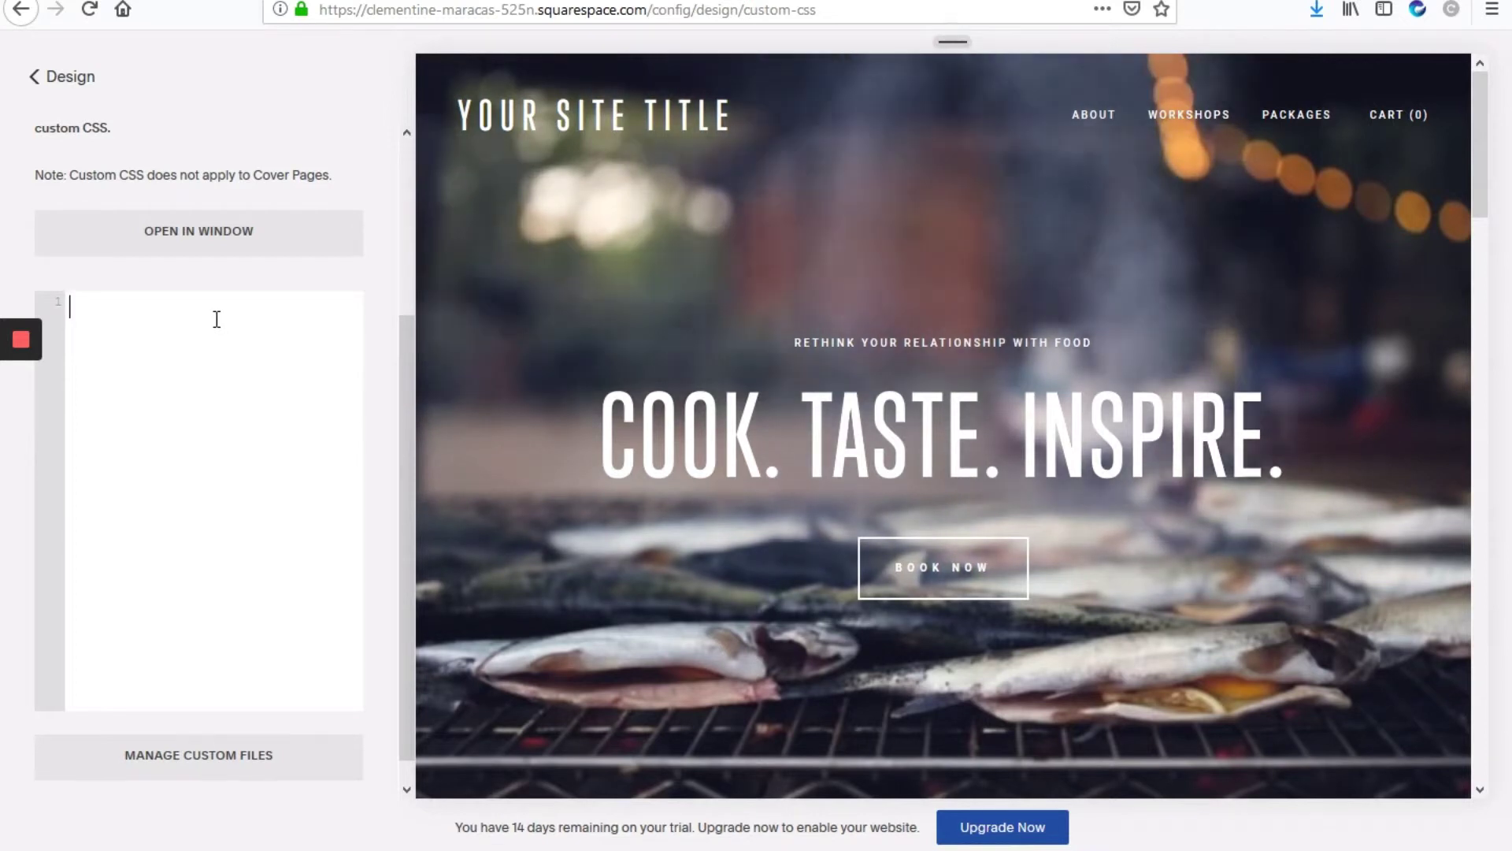
# - Enter the rule `.homepage .Header-branding { display: none !important; }` in the Custom CSS box
pyautogui.write('.')
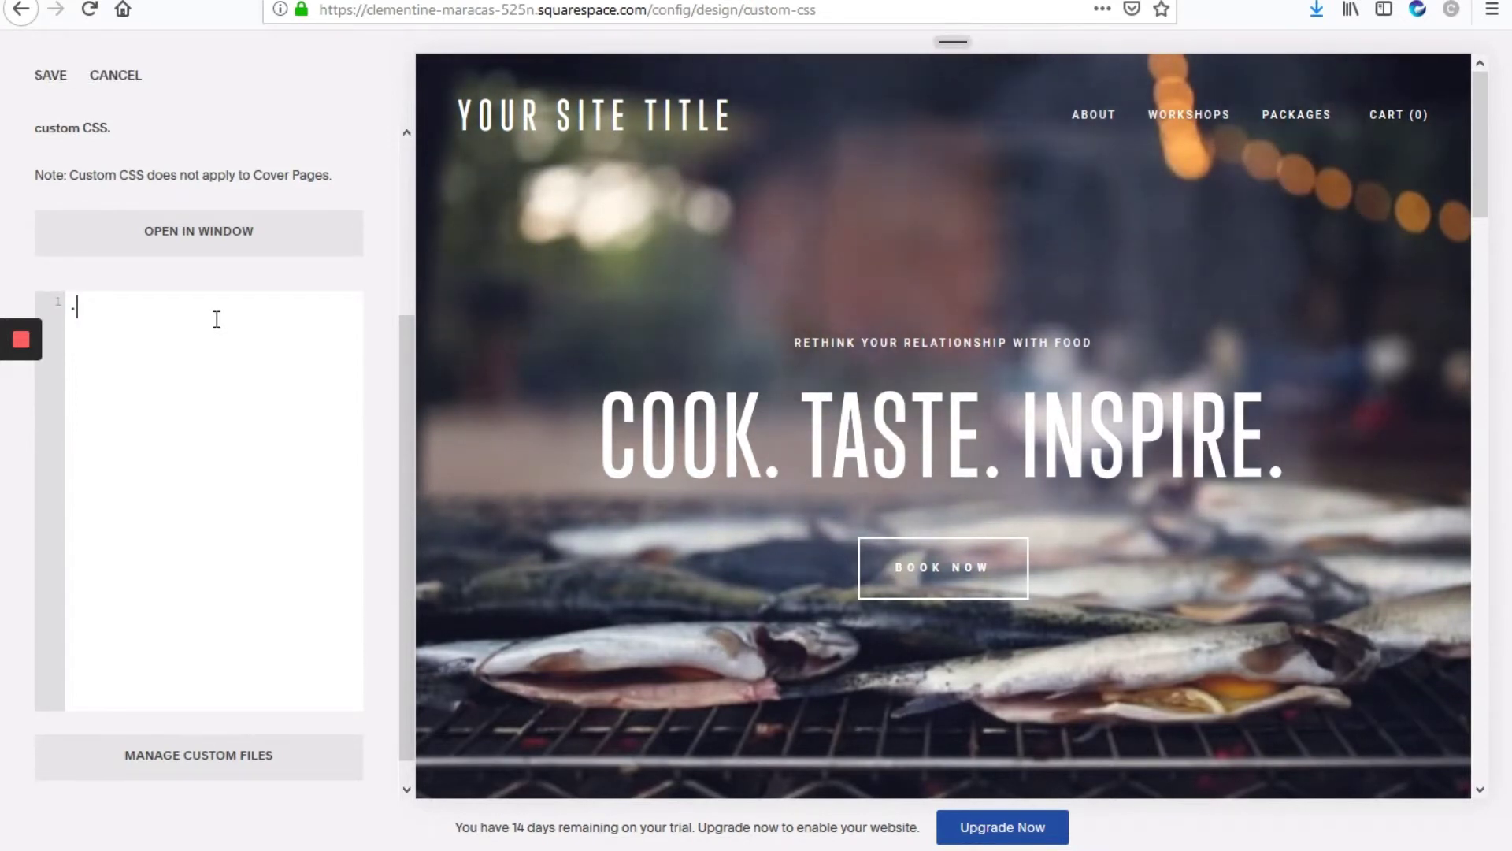
pyautogui.write('.homepage')
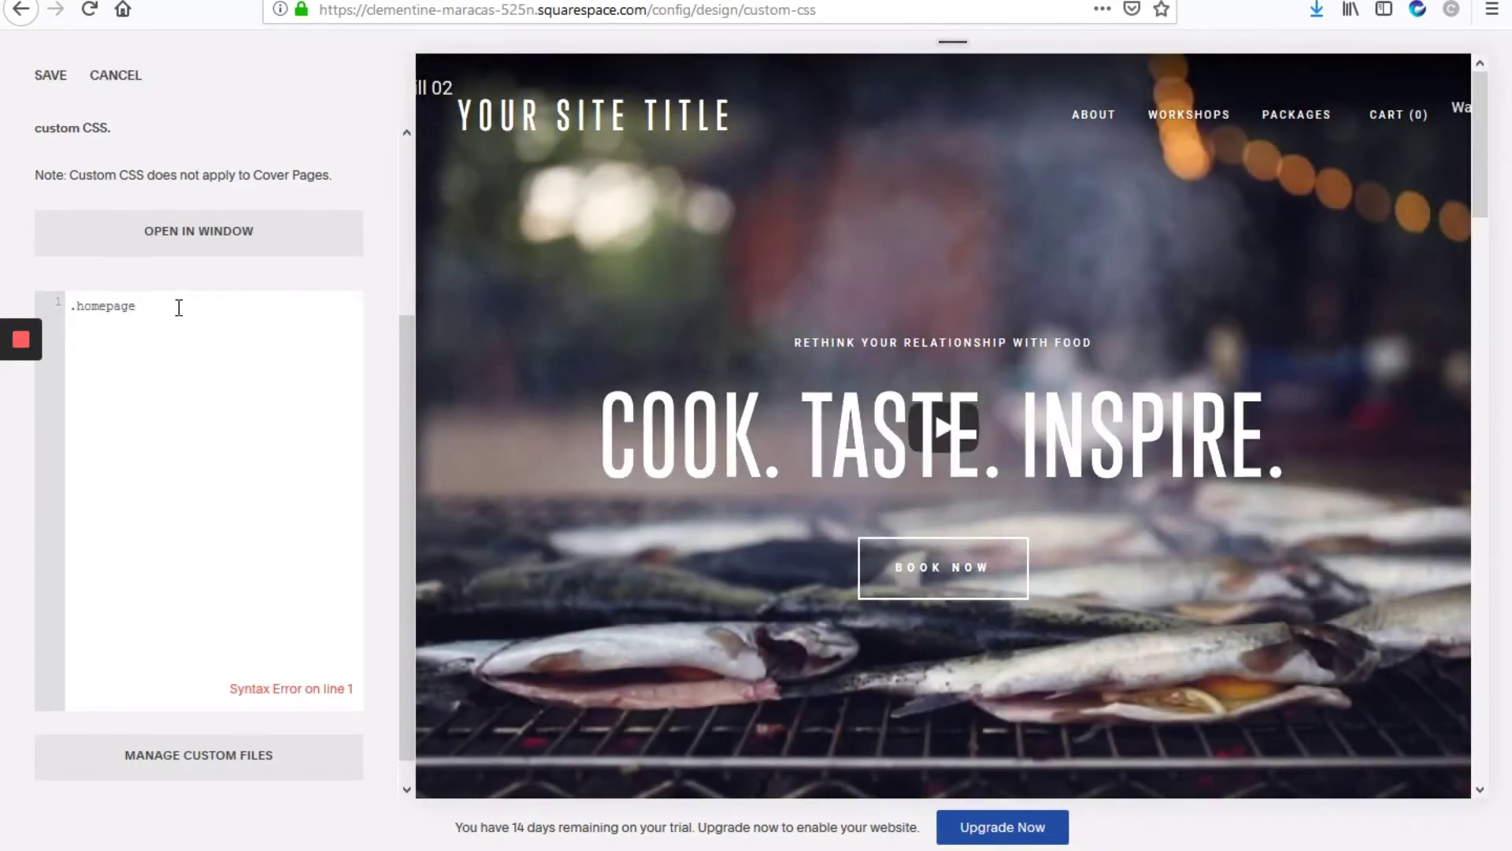
pyautogui.moveTo(949, 265)
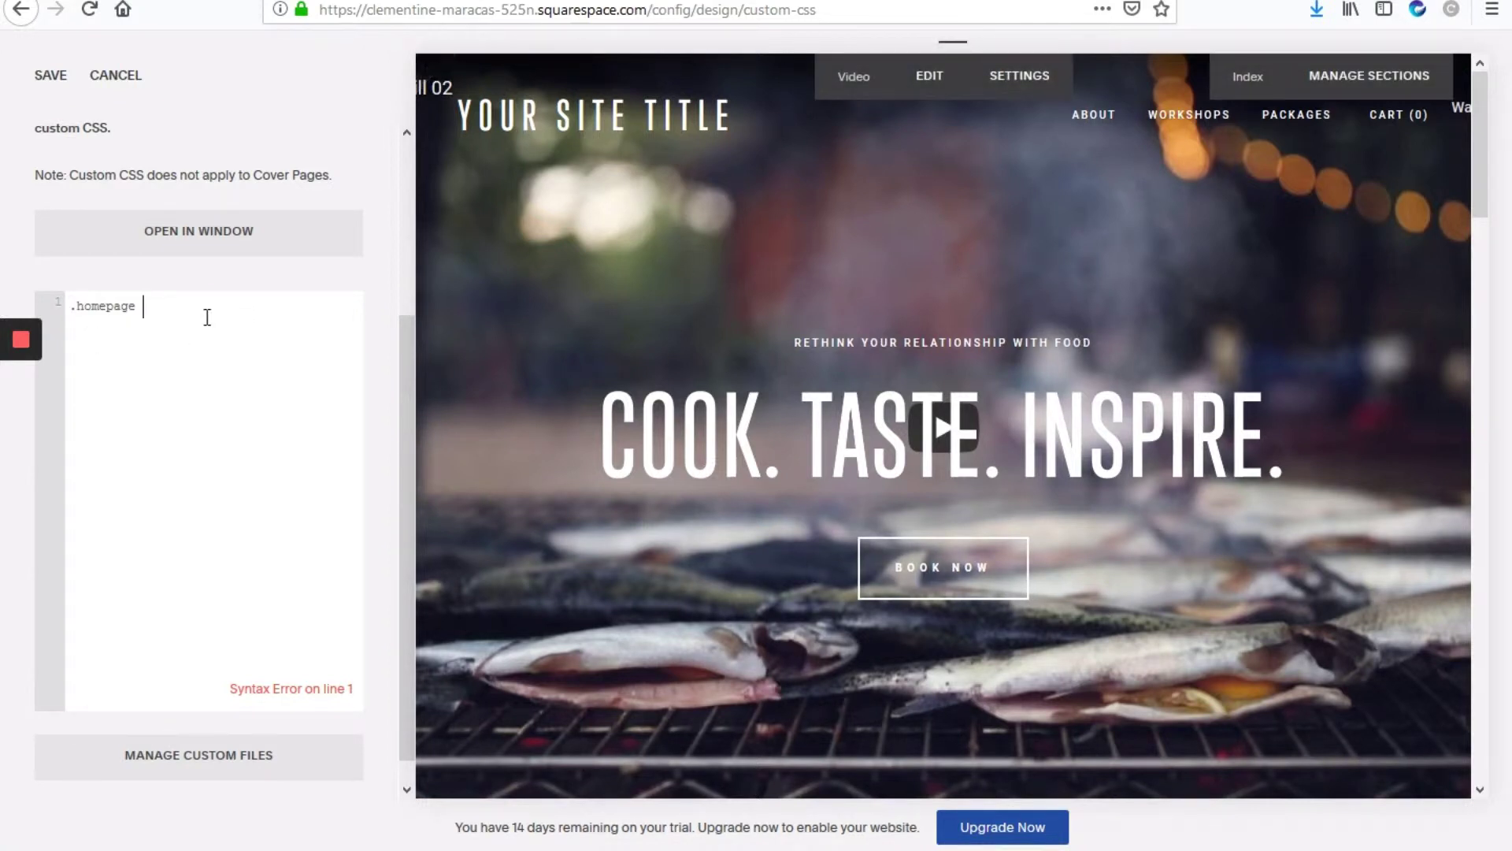
pyautogui.write('.Header-br')
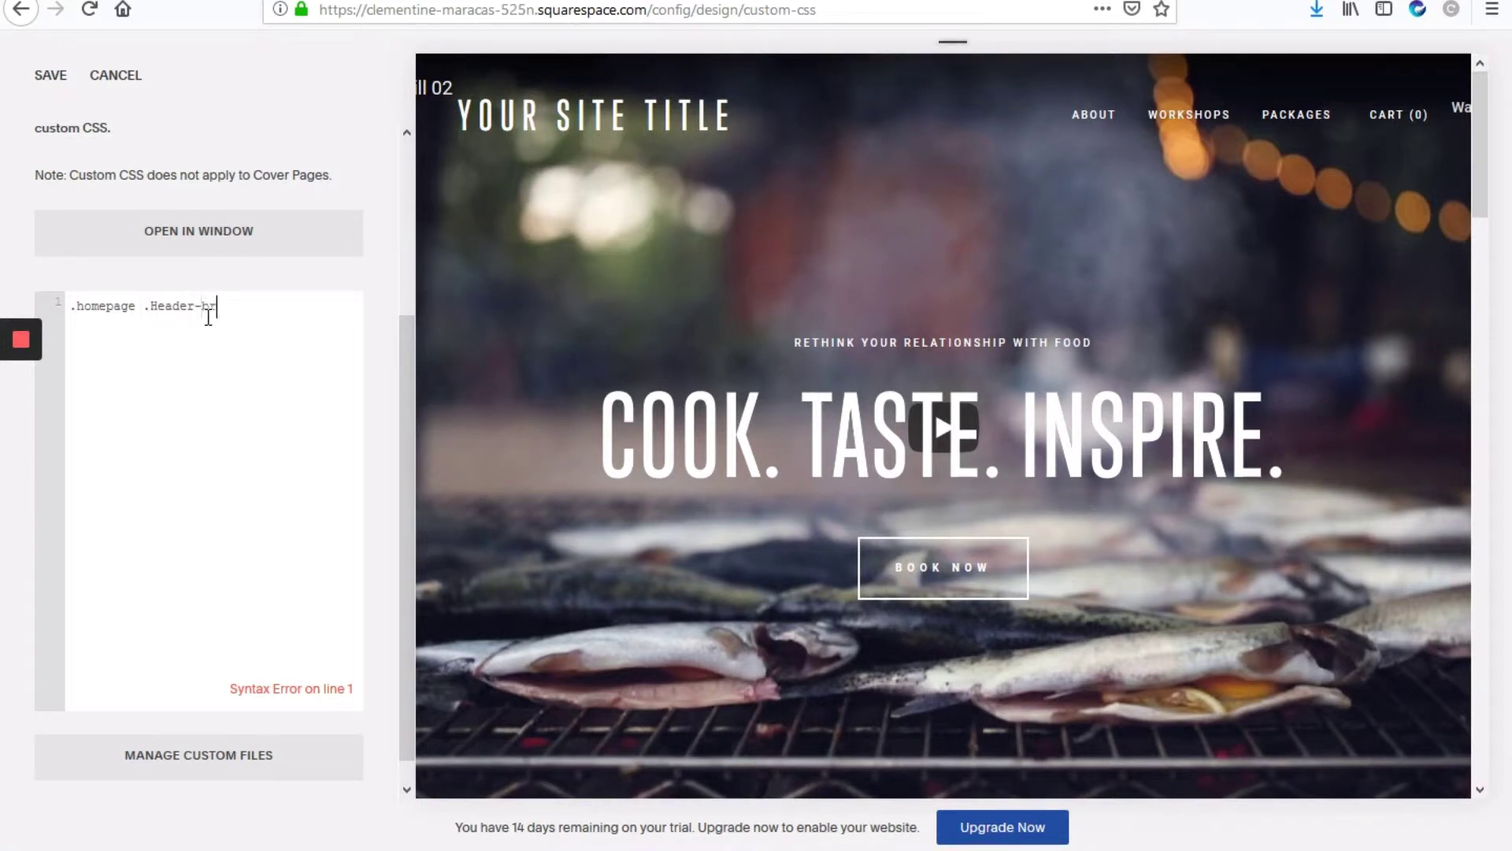
pyautogui.write('anding {')
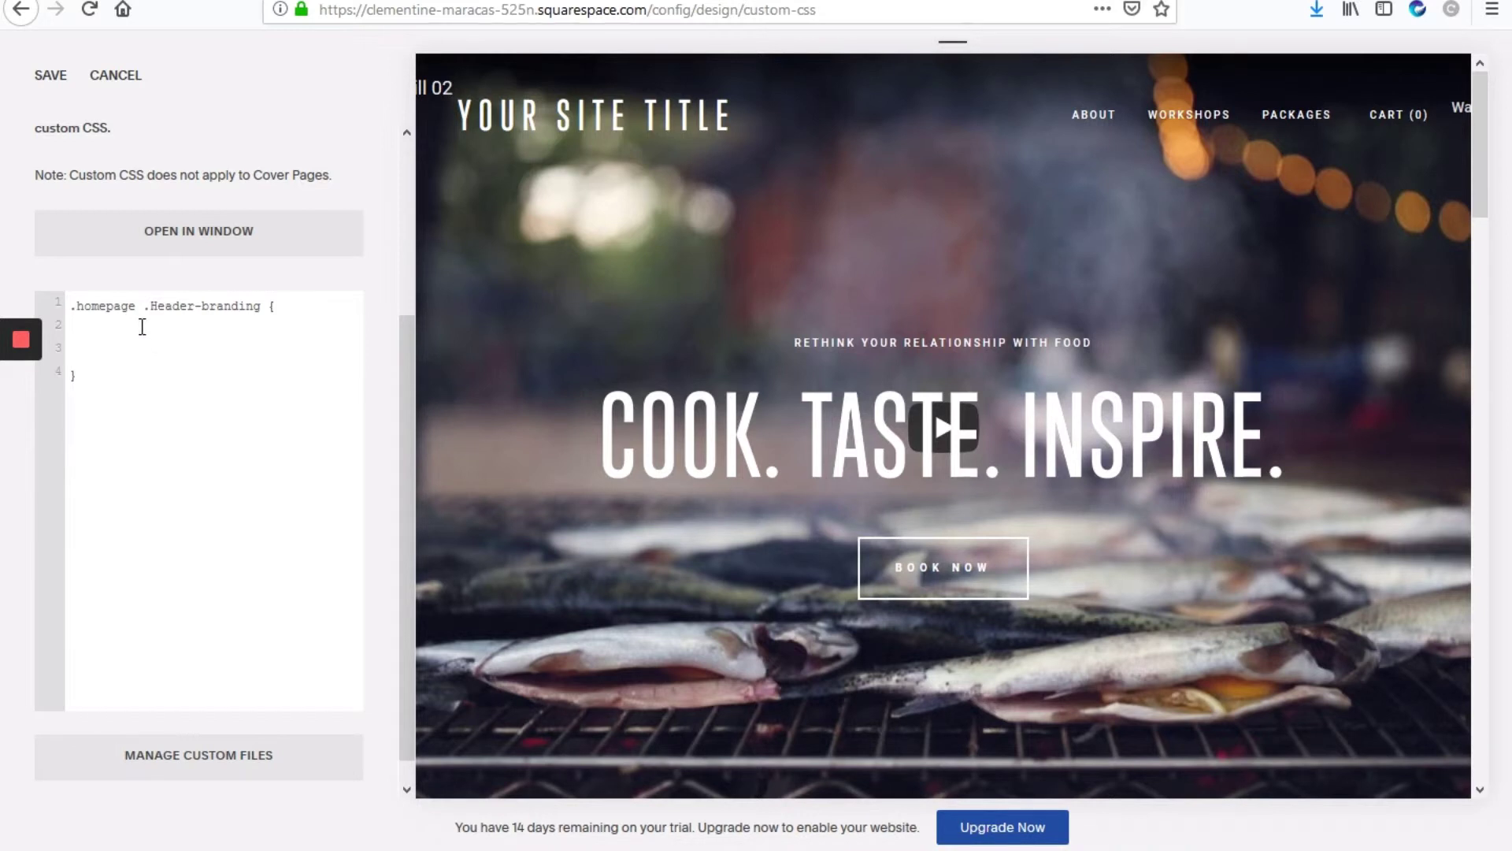
pyautogui.write('display:')
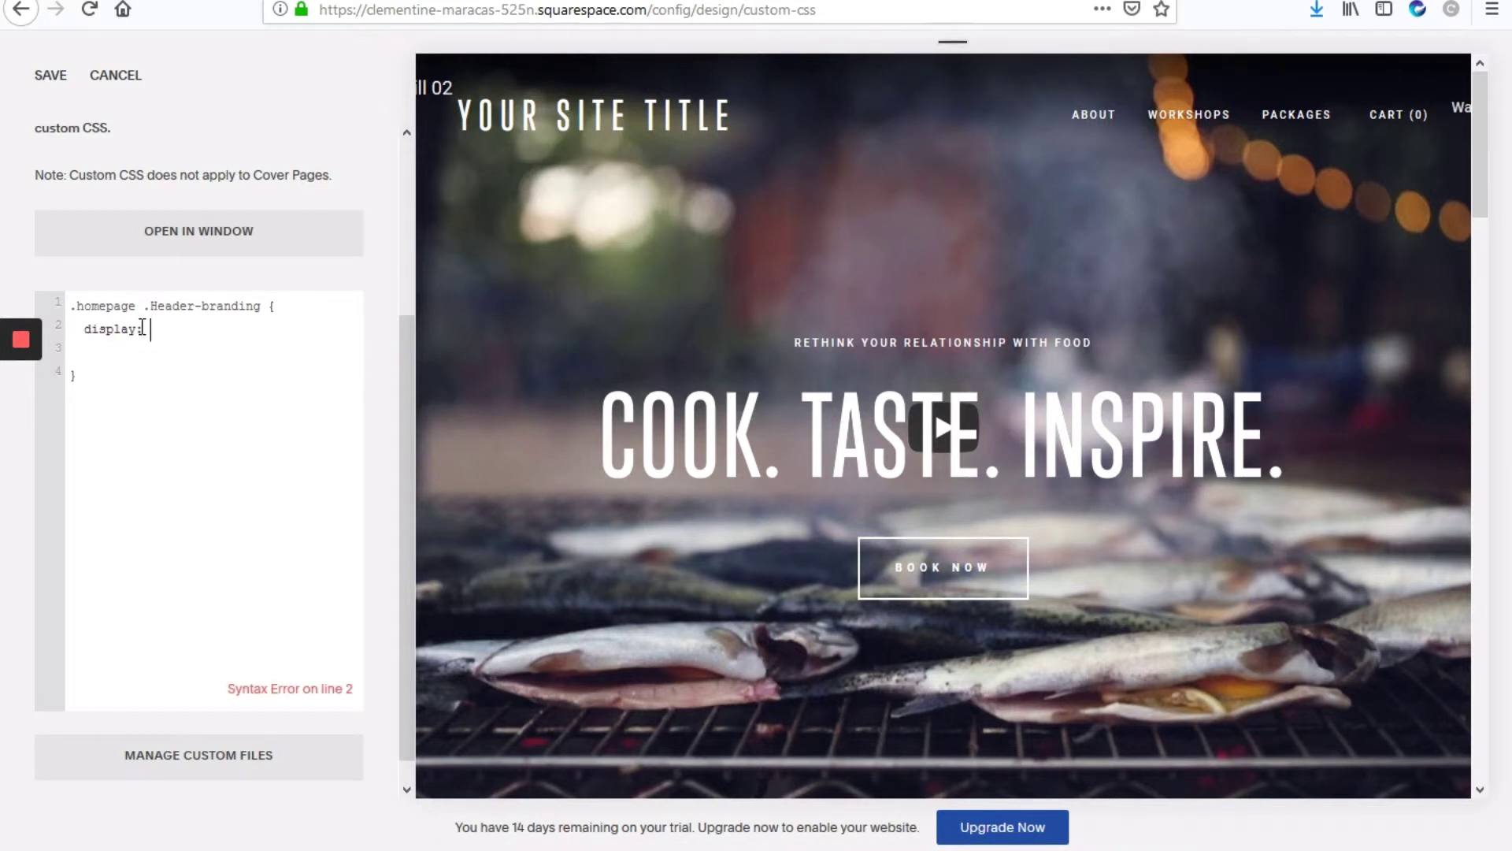
pyautogui.write('none')
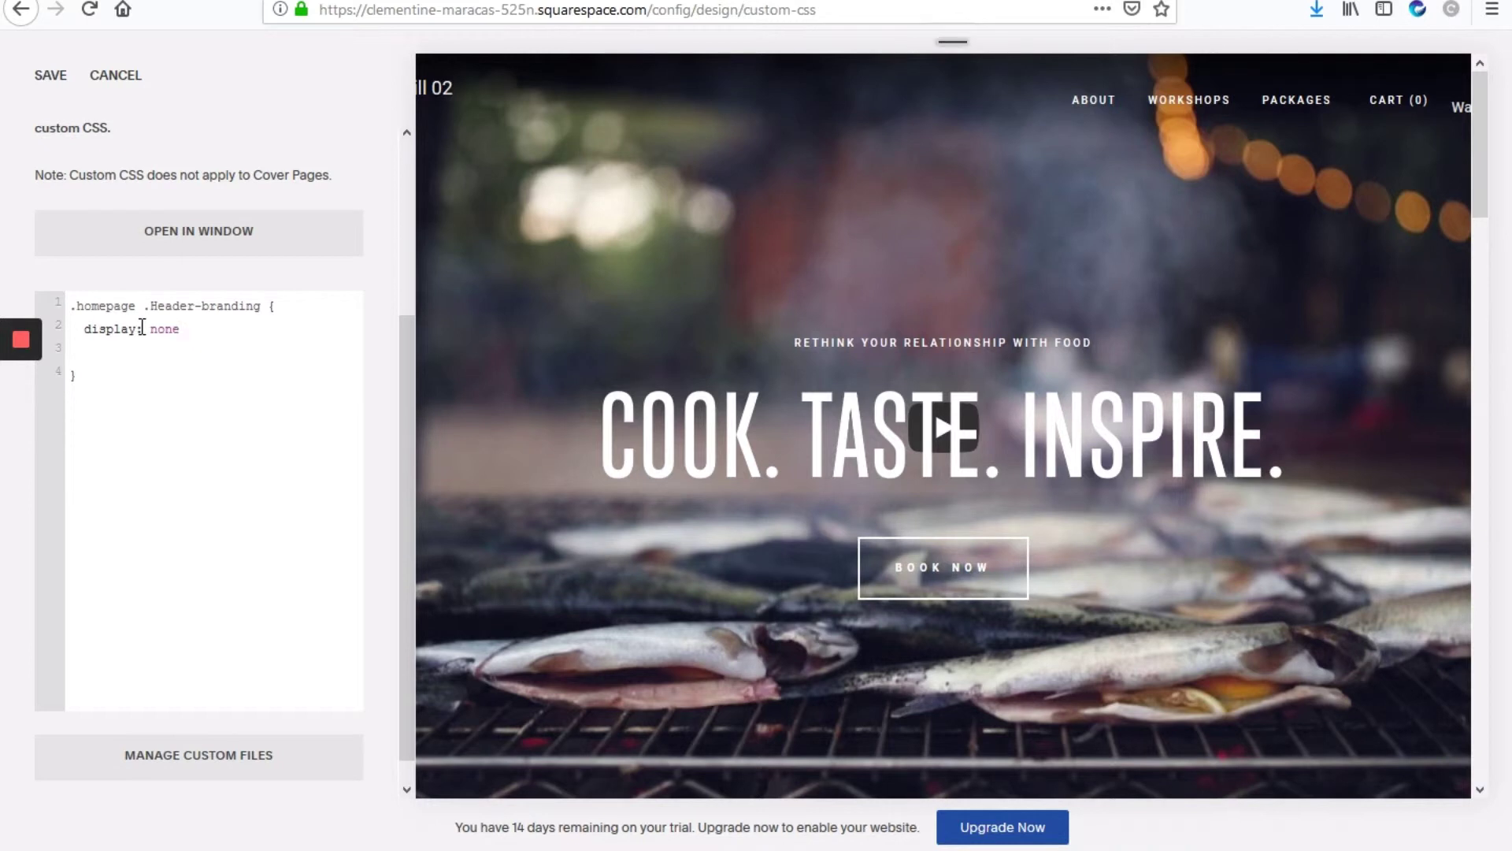
pyautogui.write('!')
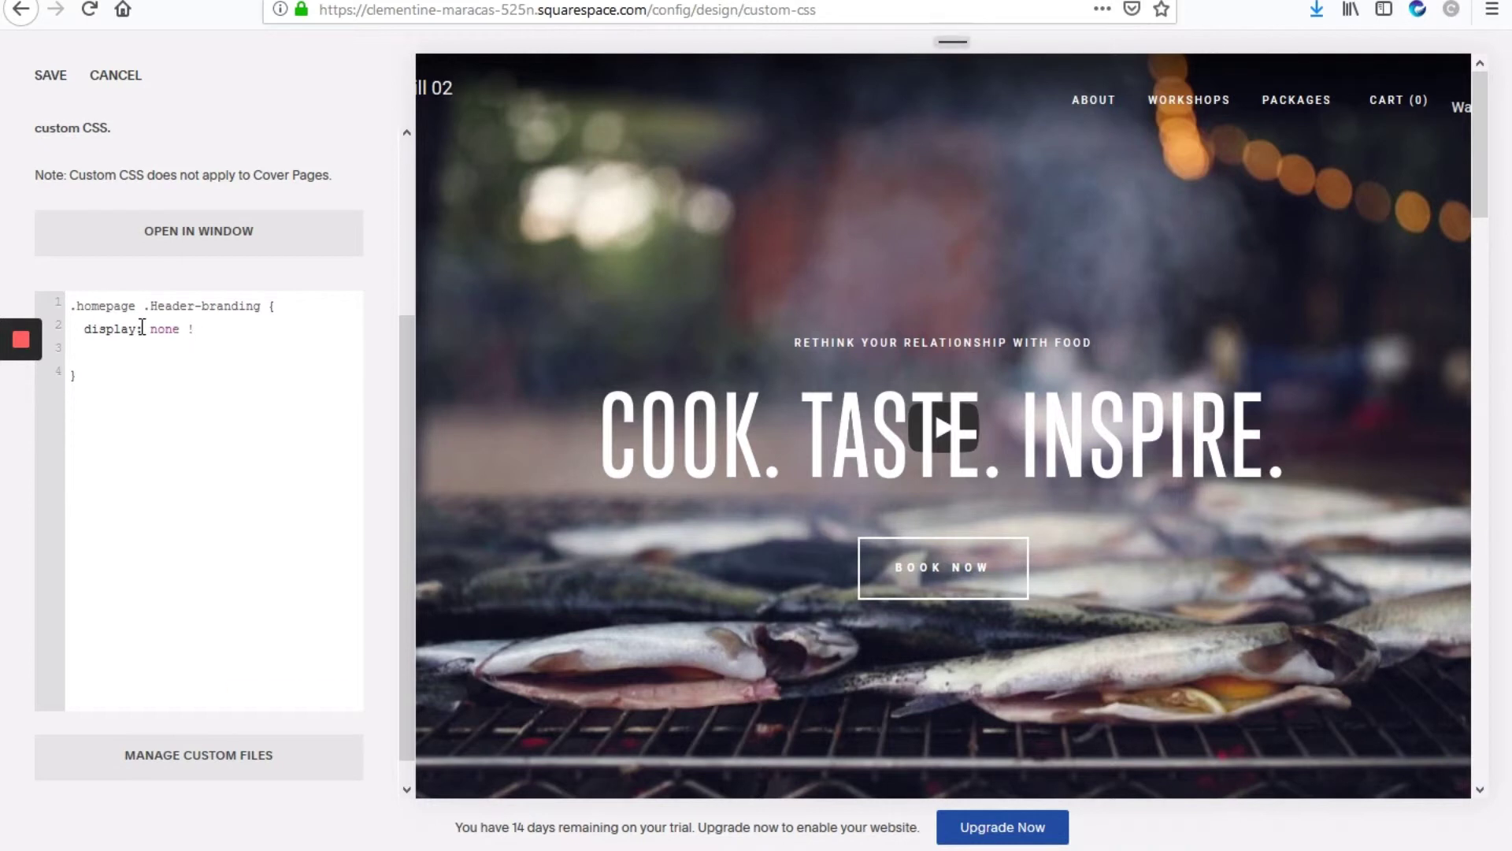
pyautogui.write('importan;')
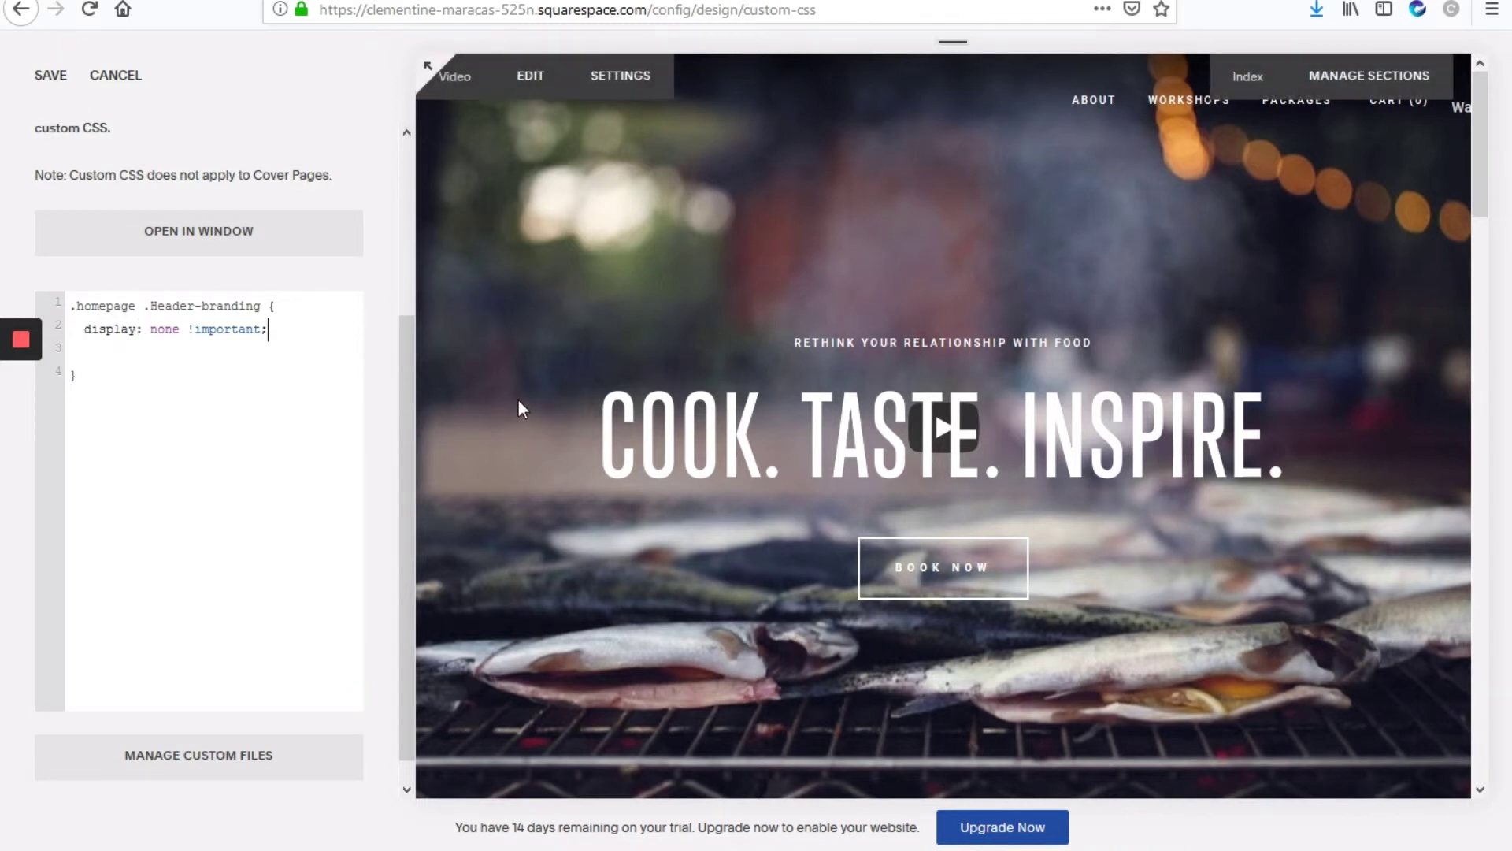
# - Save the homepage header-branding CSS rule
pyautogui.click(51, 75)
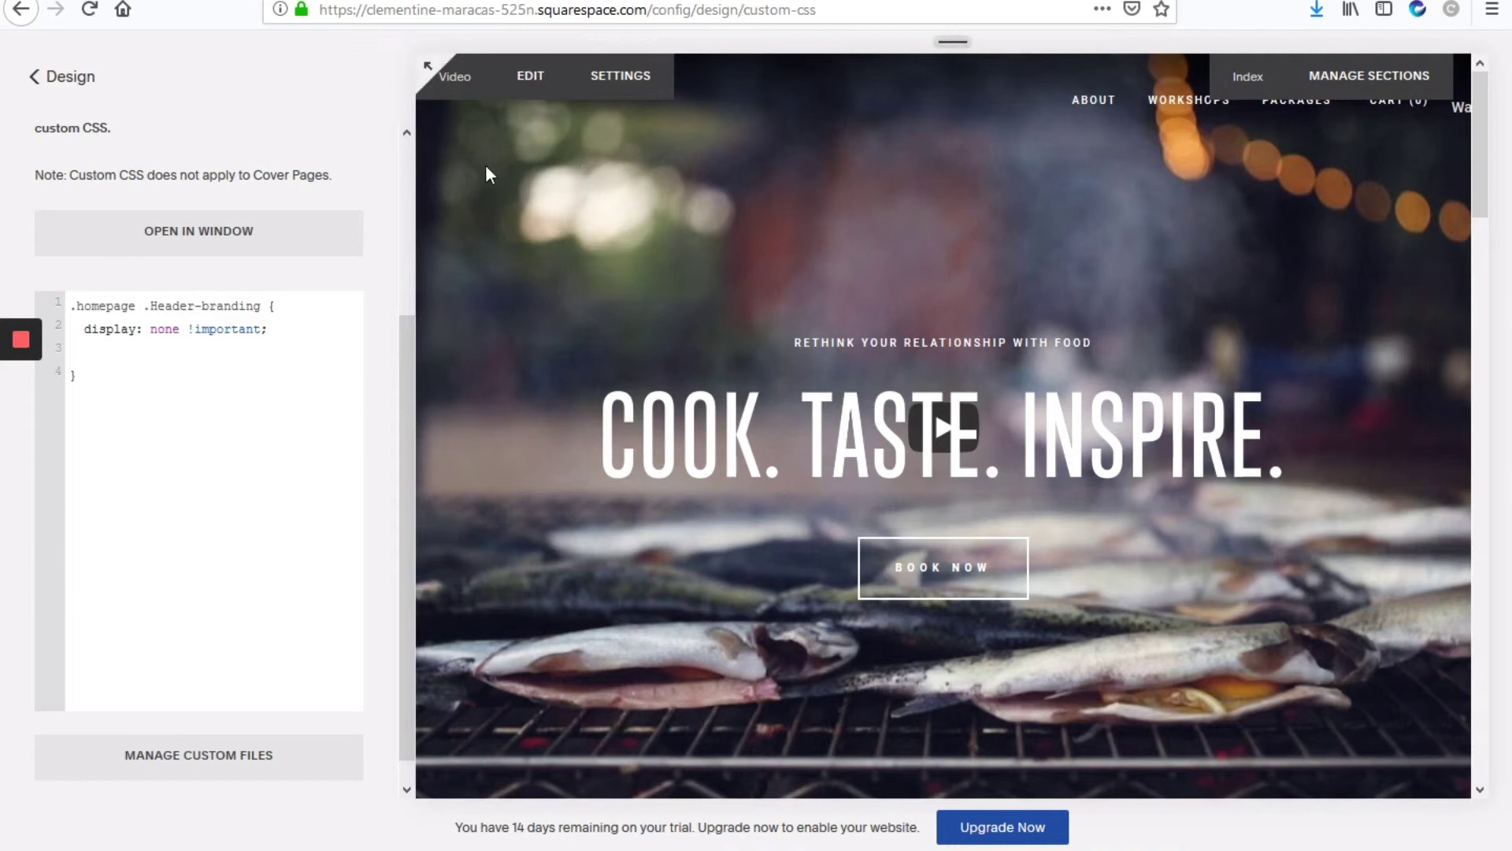
pyautogui.moveTo(500, 171)
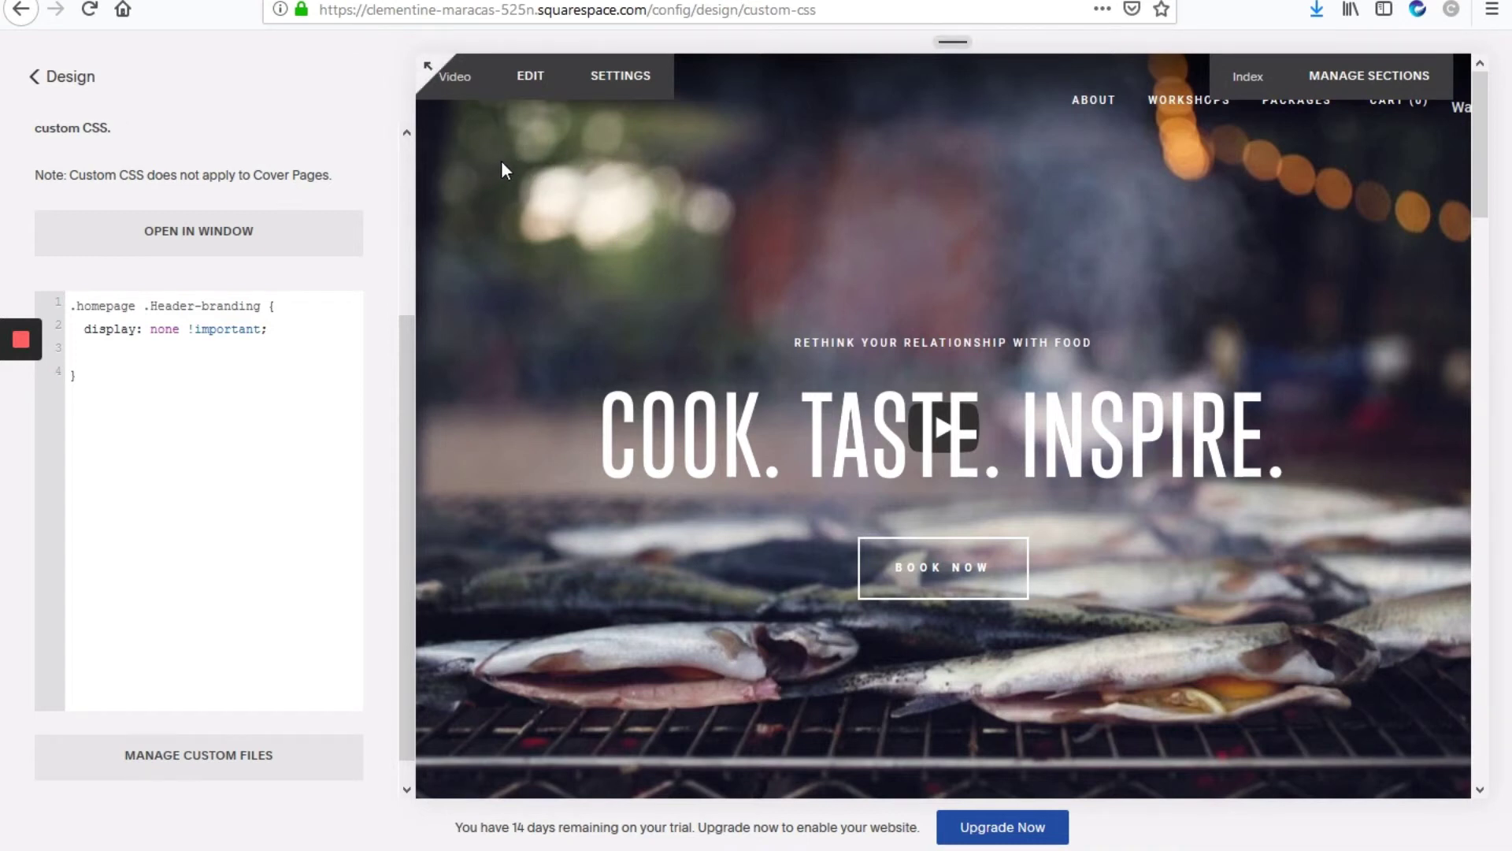
pyautogui.moveTo(1095, 99)
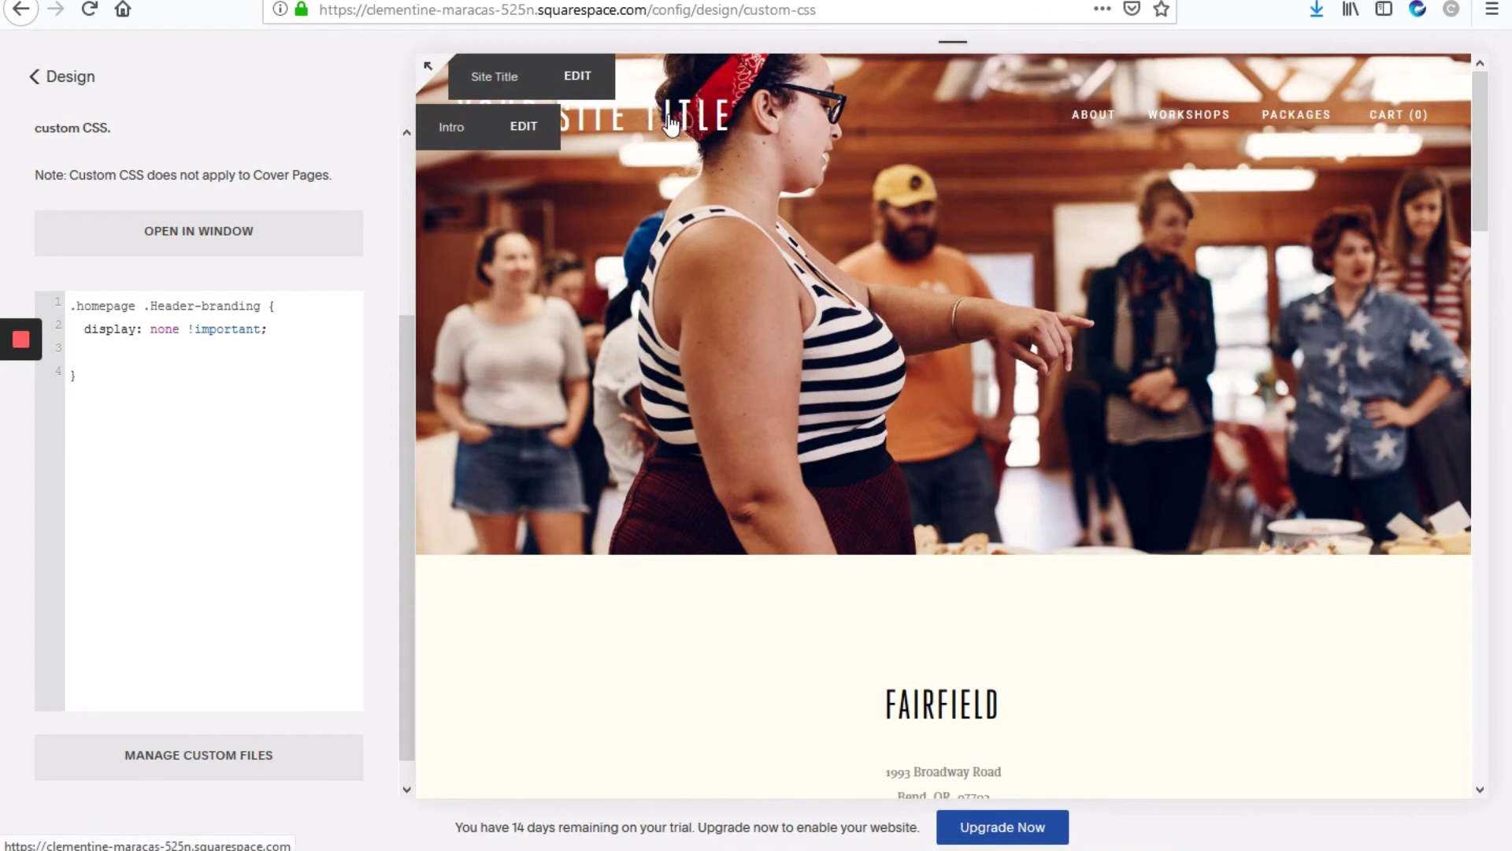
pyautogui.moveTo(1048, 134)
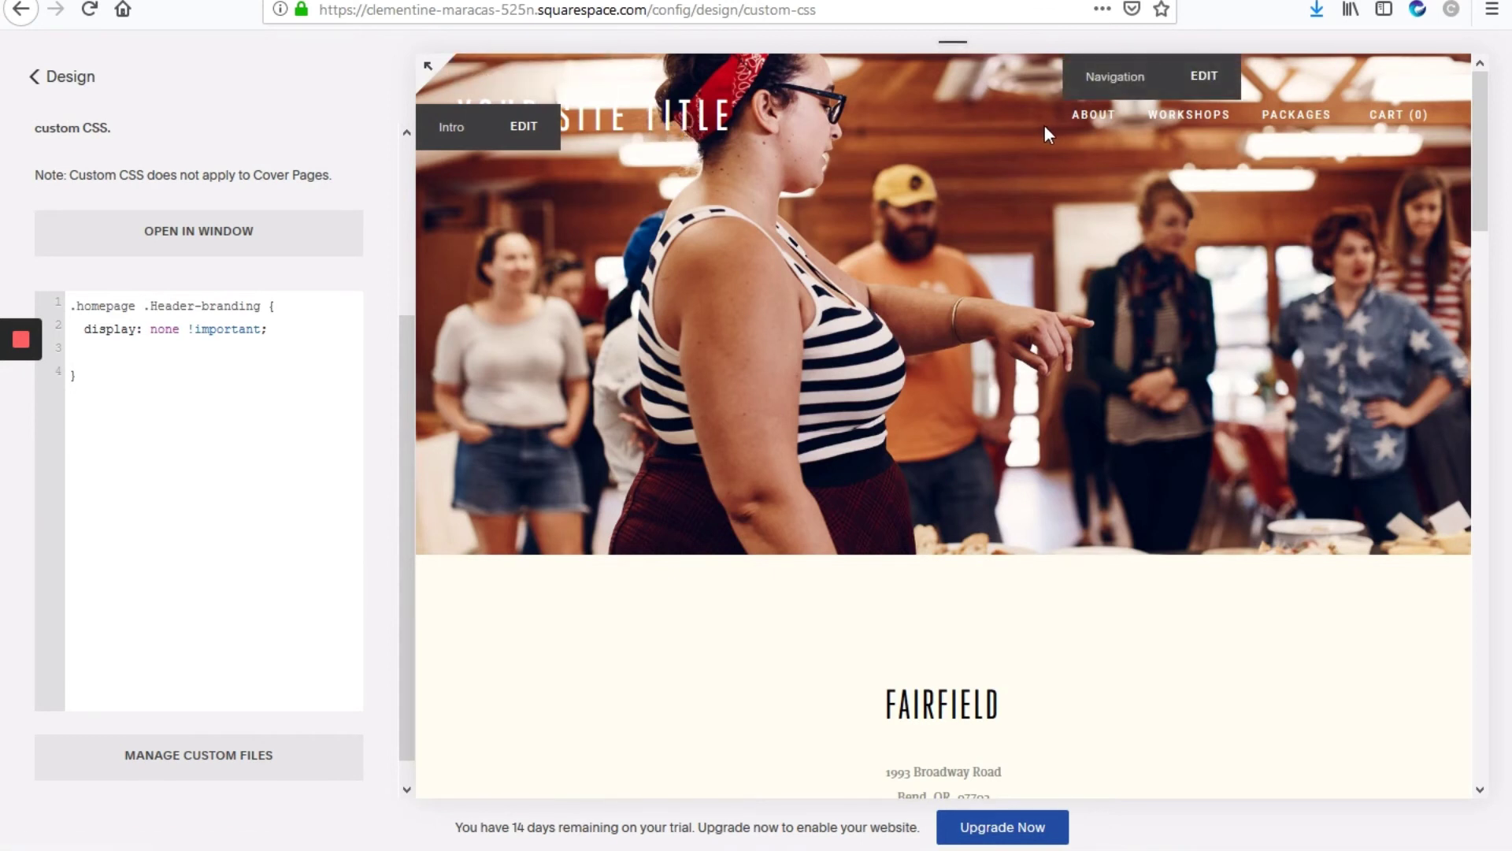